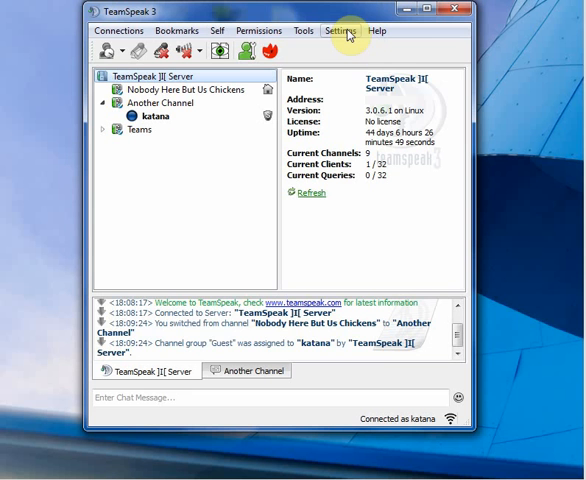
Add a Home key-down hotkey for Mute Microphone, with Keep dialog open enabled
{"action": "left_click", "coordinate": [344, 30]}
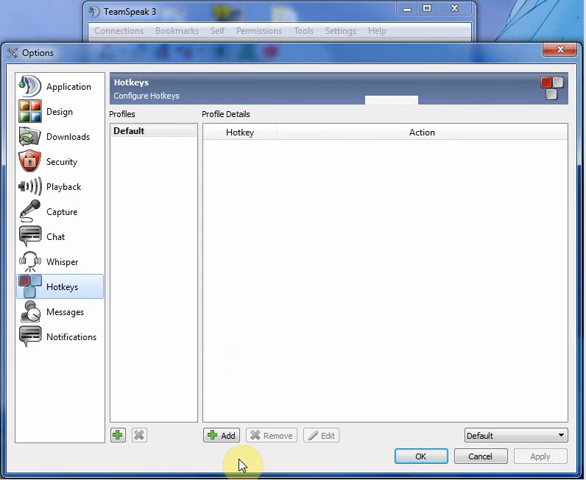
{"action": "mouse_move", "coordinate": [223, 435]}
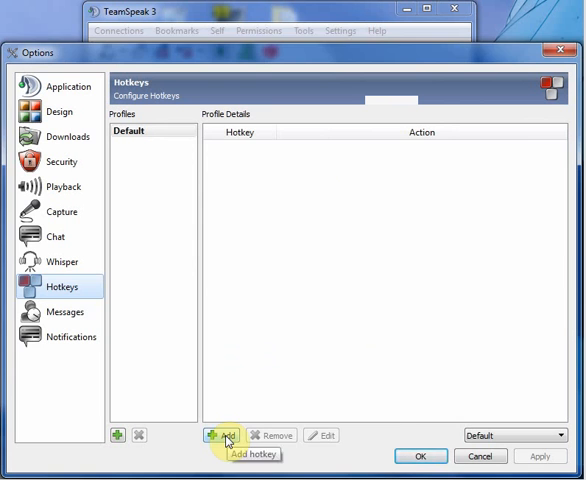
{"action": "left_click", "coordinate": [218, 433]}
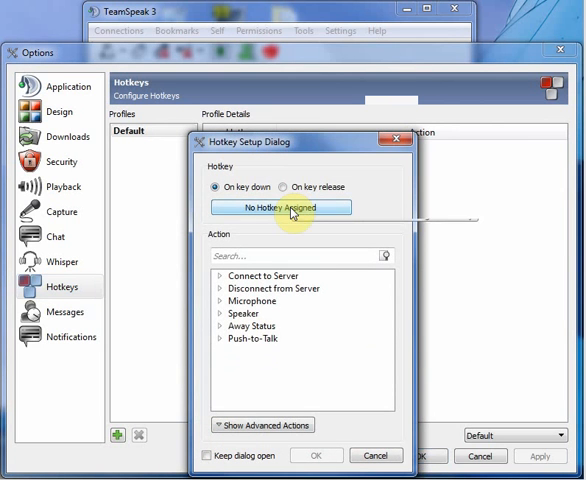
{"action": "left_click", "coordinate": [281, 207]}
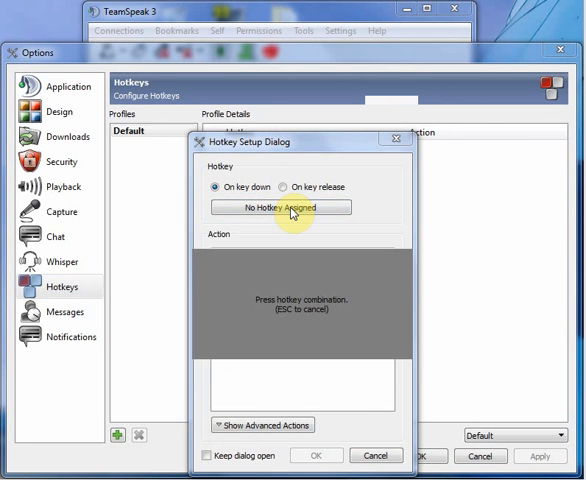
{"action": "key", "text": "Home"}
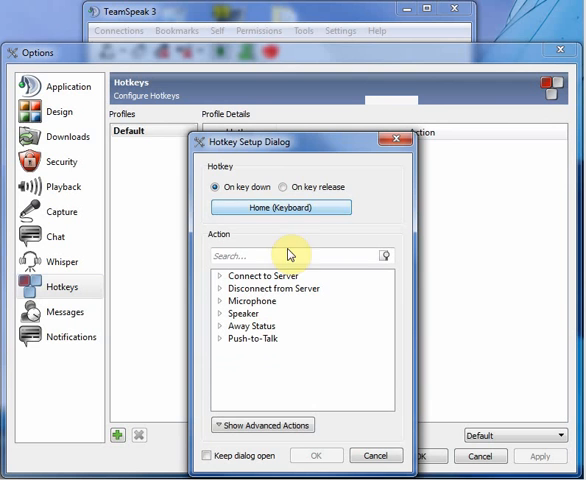
{"action": "left_click", "coordinate": [263, 425]}
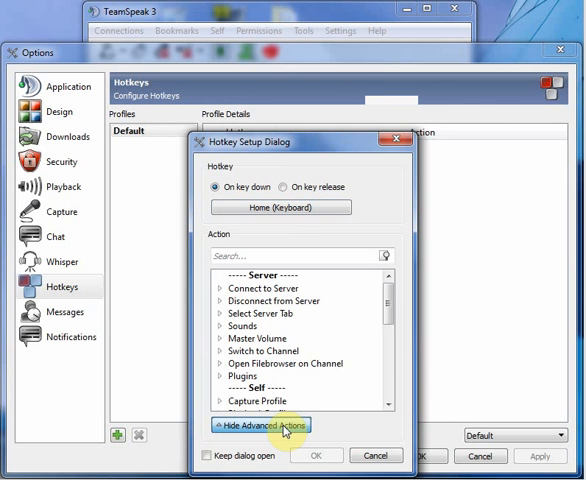
{"action": "scroll", "scroll_direction": "down", "scroll_amount": 3}
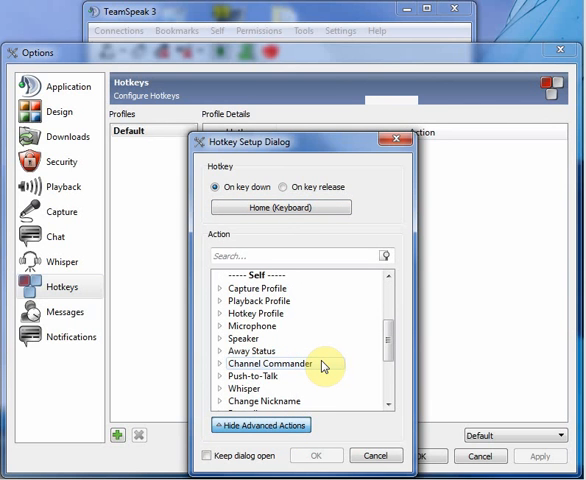
{"action": "mouse_move", "coordinate": [285, 353]}
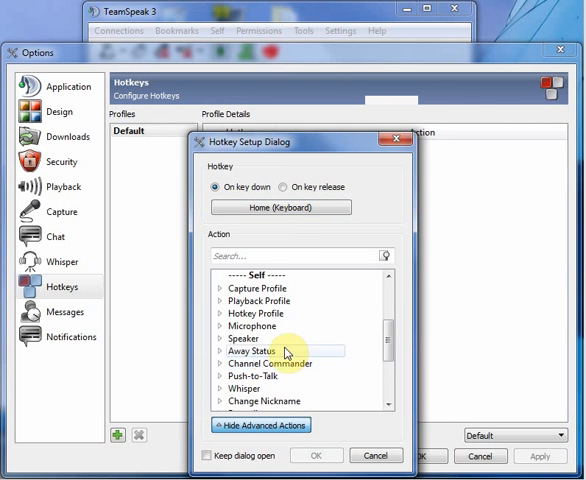
{"action": "left_click", "coordinate": [221, 327]}
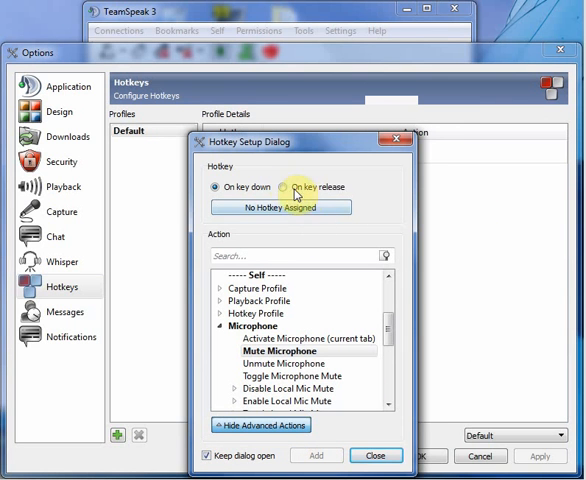
Bind Home key release to Unmute Microphone, then save the hotkeys and close Options
{"action": "left_click", "coordinate": [288, 187]}
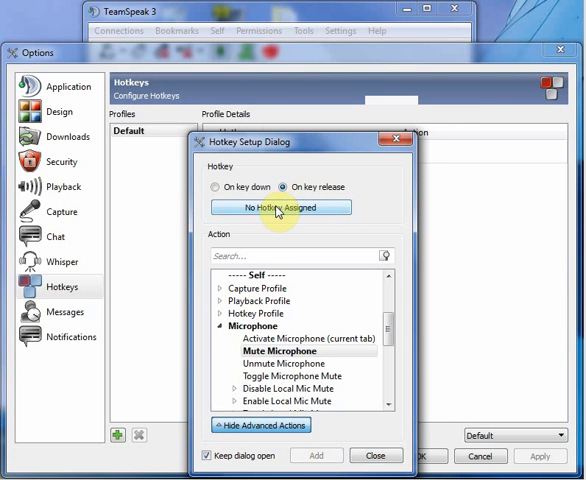
{"action": "key", "text": "Home"}
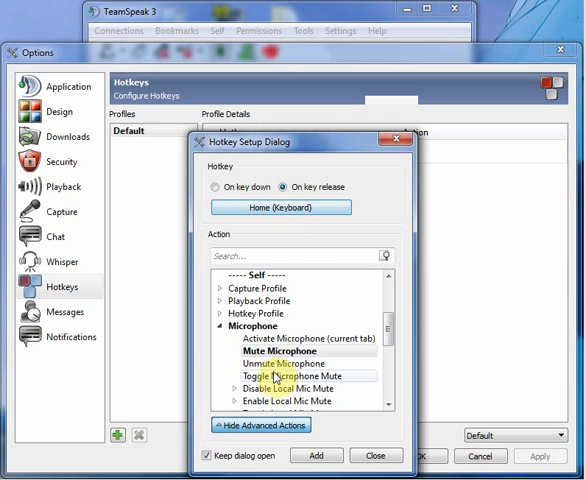
{"action": "left_click", "coordinate": [283, 363]}
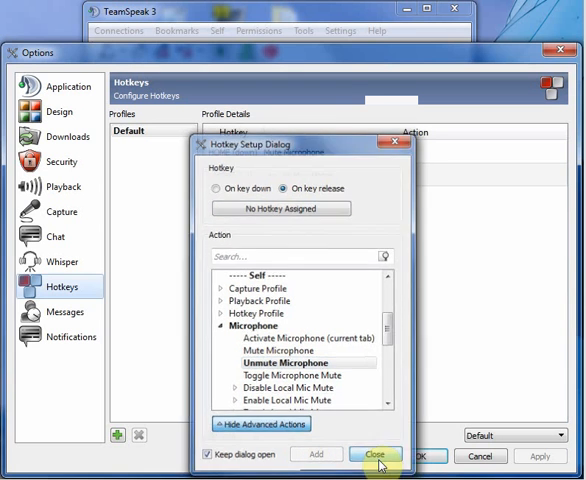
{"action": "left_click", "coordinate": [377, 457]}
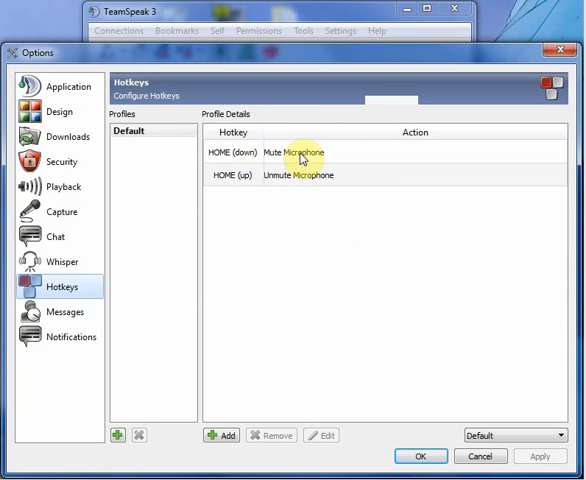
{"action": "left_click", "coordinate": [417, 457]}
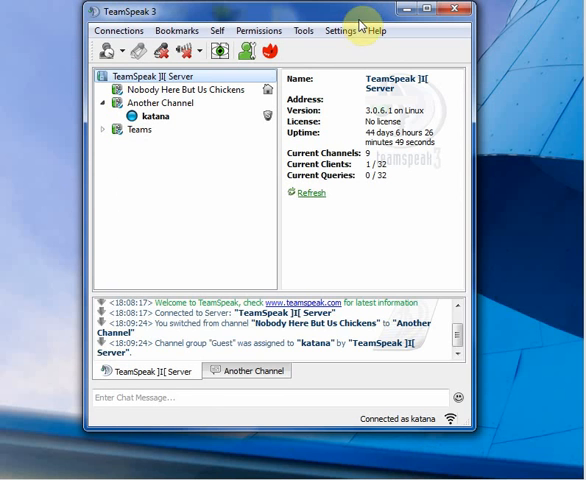
Turn off the Muted and Unmuted sound capture notifications and save with OK
{"action": "left_click", "coordinate": [341, 30]}
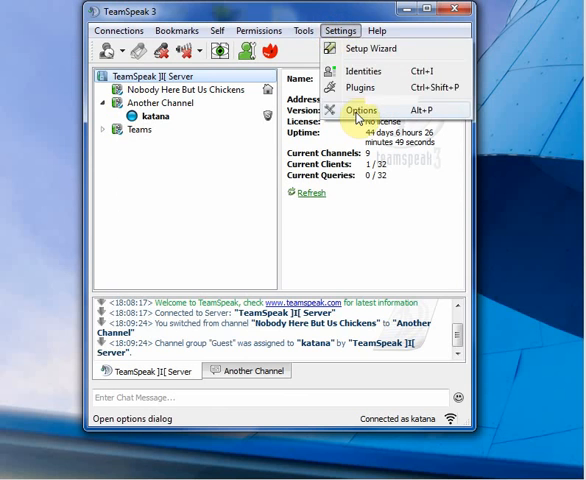
{"action": "left_click", "coordinate": [362, 110]}
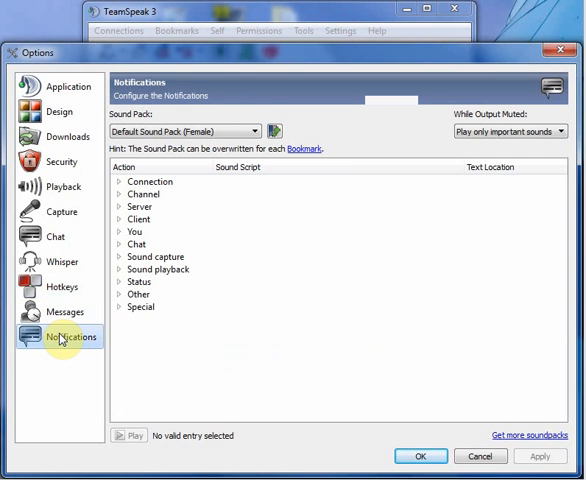
{"action": "left_click", "coordinate": [124, 257]}
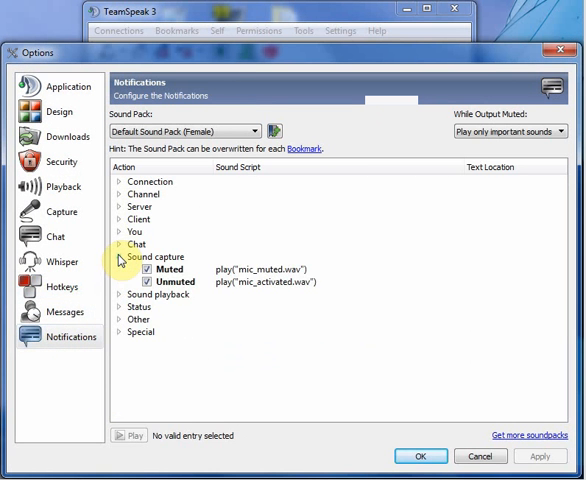
{"action": "left_click", "coordinate": [155, 269]}
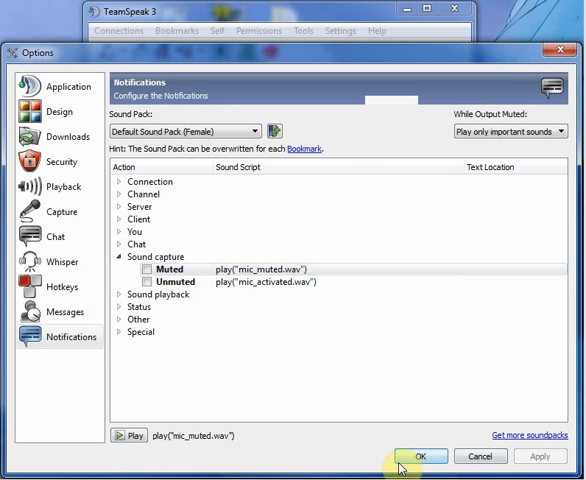
{"action": "left_click", "coordinate": [425, 457]}
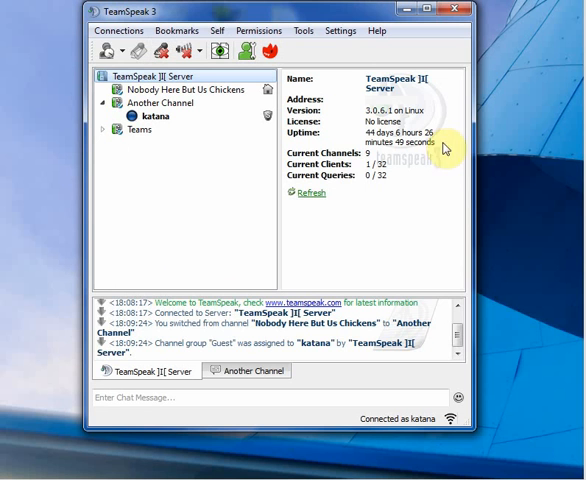
Uncheck 'Warn when talking while microphone is muted' in Application options and apply
{"action": "left_click", "coordinate": [340, 30]}
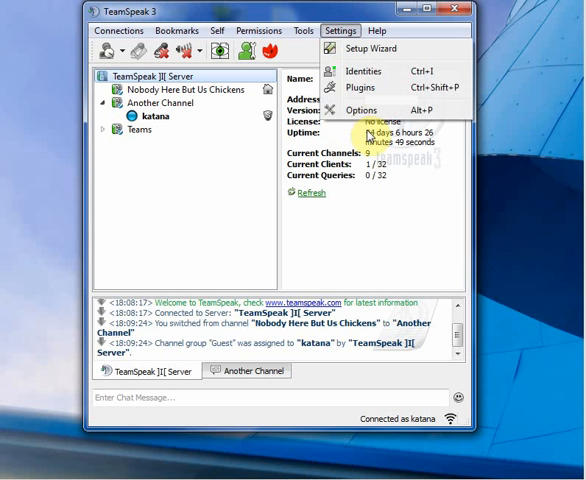
{"action": "left_click", "coordinate": [361, 110]}
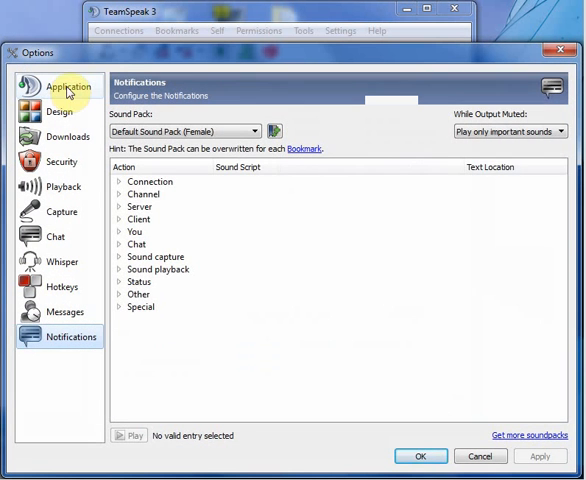
{"action": "left_click", "coordinate": [64, 89]}
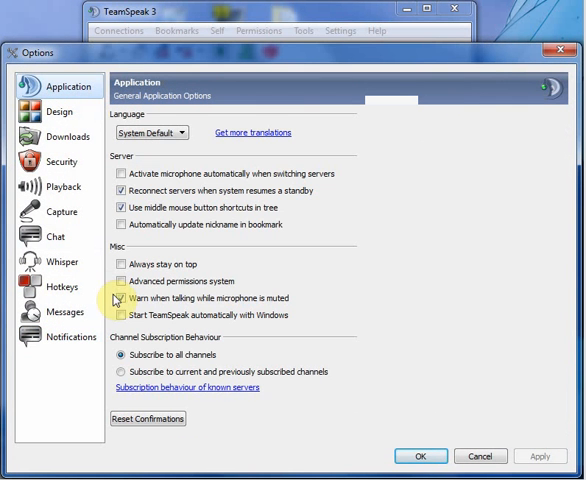
{"action": "mouse_move", "coordinate": [120, 298]}
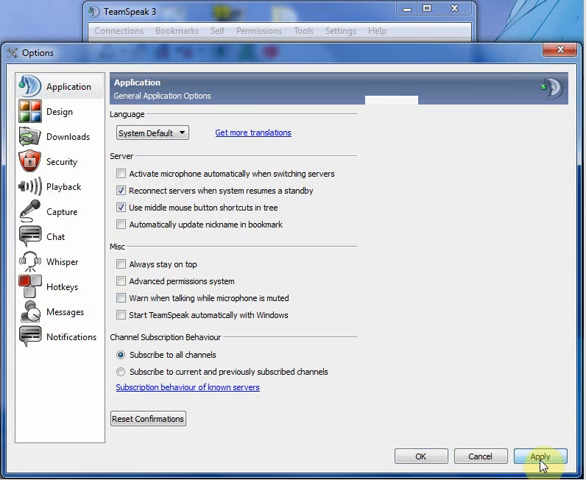
{"action": "left_click", "coordinate": [546, 453]}
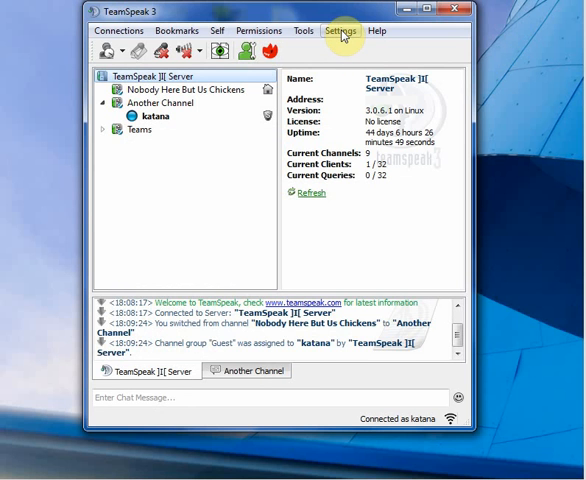
Add an End key-down hotkey that triggers Mute Microphone
{"action": "left_click", "coordinate": [343, 31]}
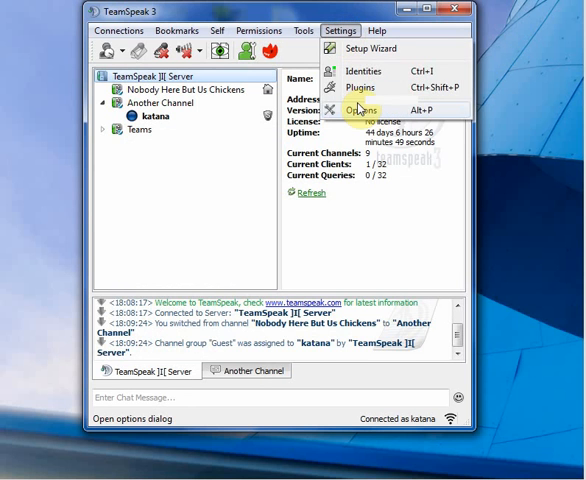
{"action": "left_click", "coordinate": [357, 104]}
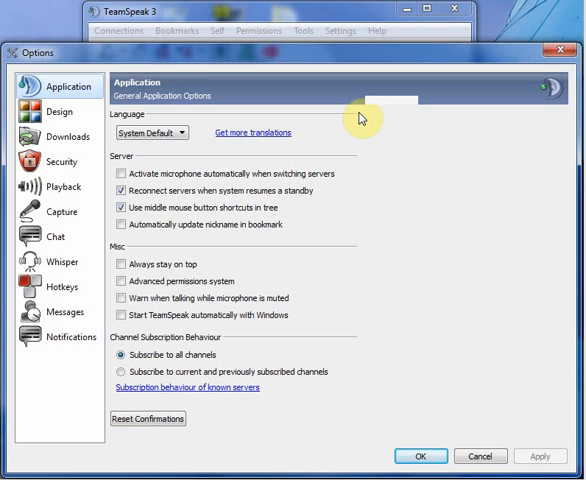
{"action": "left_click", "coordinate": [61, 287]}
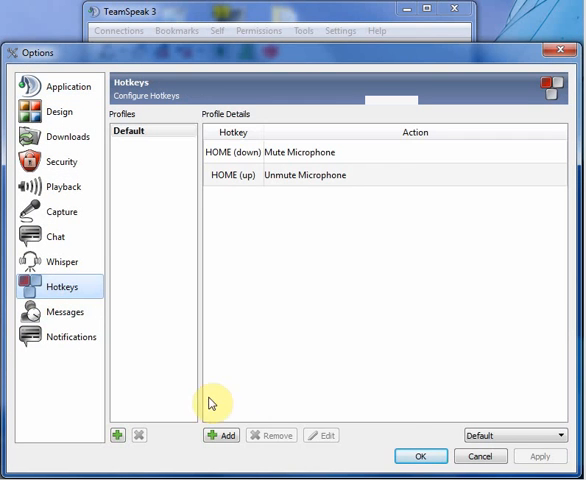
{"action": "left_click", "coordinate": [224, 435]}
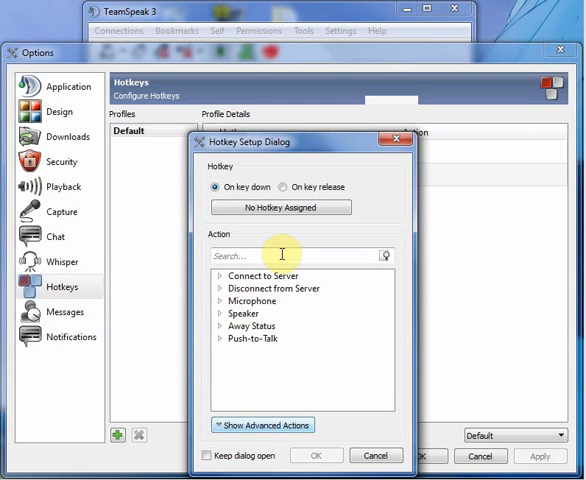
{"action": "key", "text": "End"}
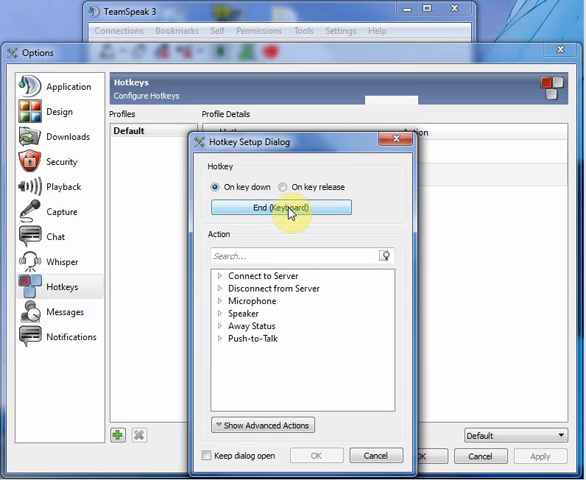
{"action": "left_click", "coordinate": [263, 424]}
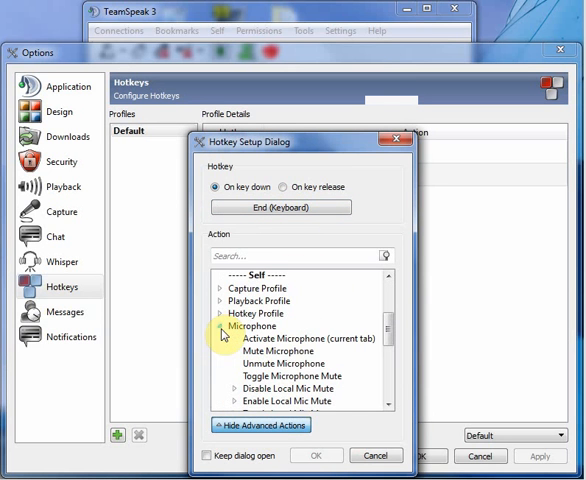
{"action": "left_click", "coordinate": [277, 350]}
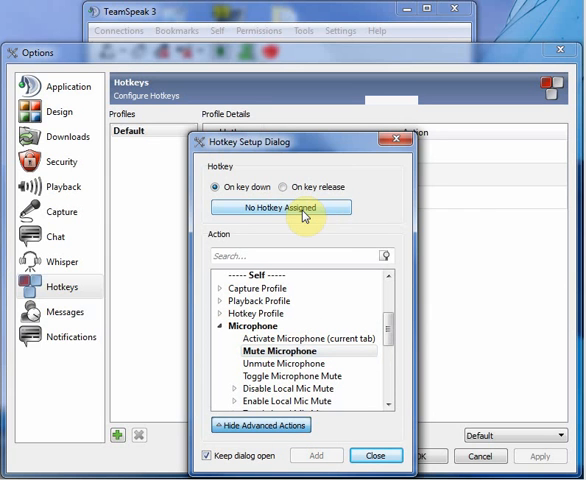
Bind End key release to Unmute Microphone and close the hotkey setup
{"action": "left_click", "coordinate": [281, 207]}
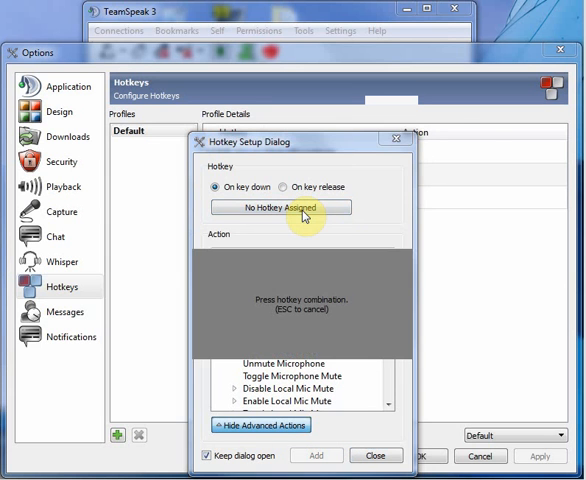
{"action": "left_click", "coordinate": [281, 207]}
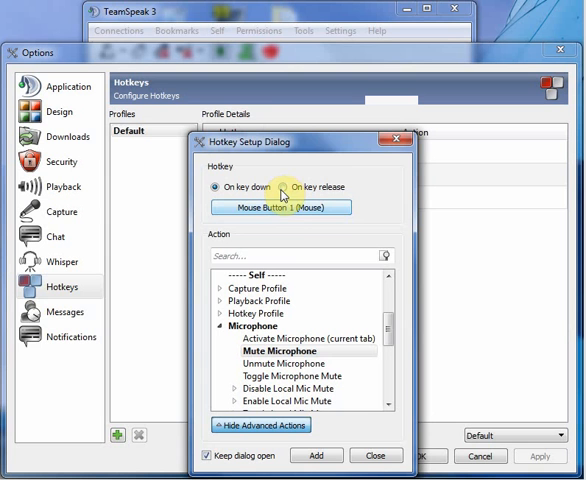
{"action": "left_click", "coordinate": [269, 187]}
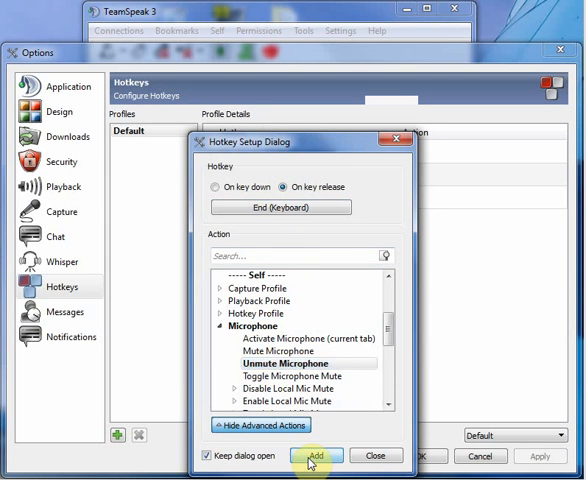
{"action": "left_click", "coordinate": [316, 455]}
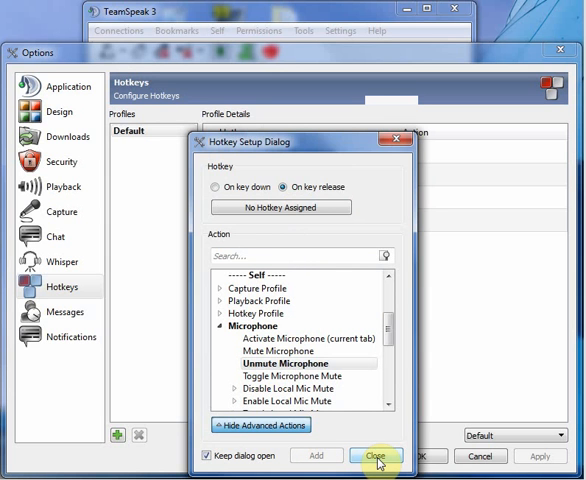
{"action": "left_click", "coordinate": [373, 455]}
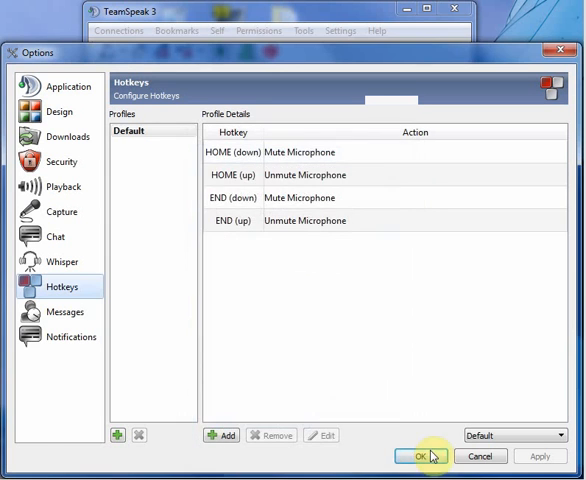
Confirm the End mute/unmute hotkeys with OK in Options
{"action": "left_click", "coordinate": [417, 456]}
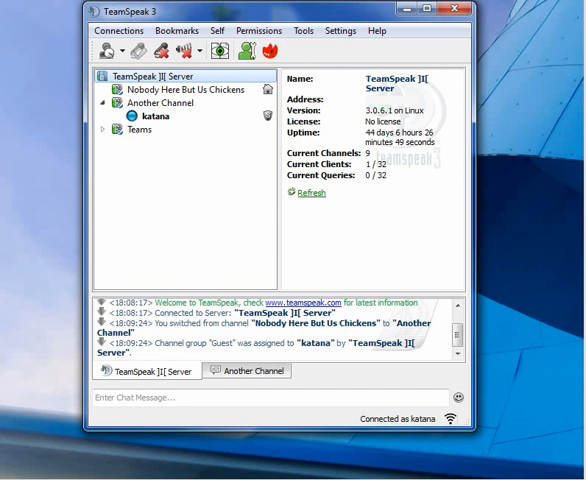
{"action": "mouse_move", "coordinate": [340, 36]}
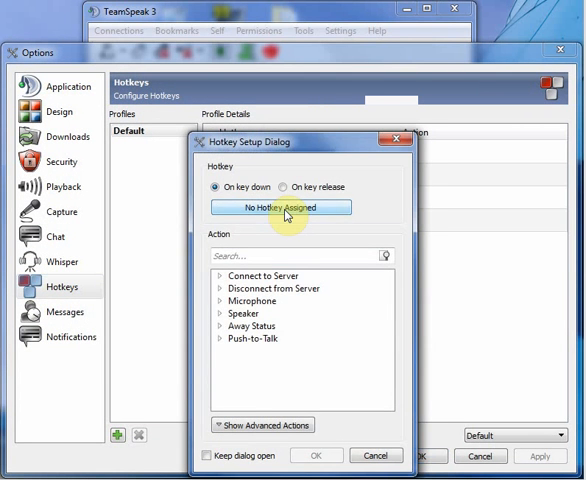
Bind a Page Up key press to Mute Microphone and confirm it
{"action": "key", "text": "PageUp"}
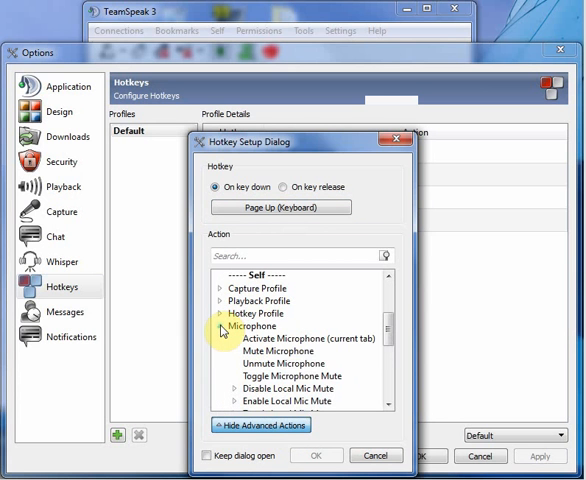
{"action": "left_click", "coordinate": [281, 350]}
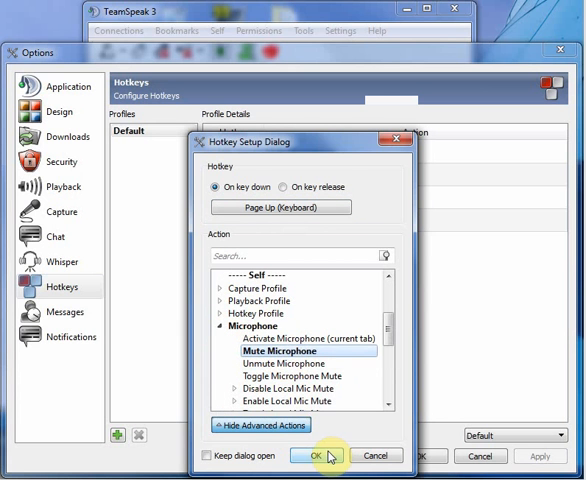
{"action": "left_click", "coordinate": [313, 454]}
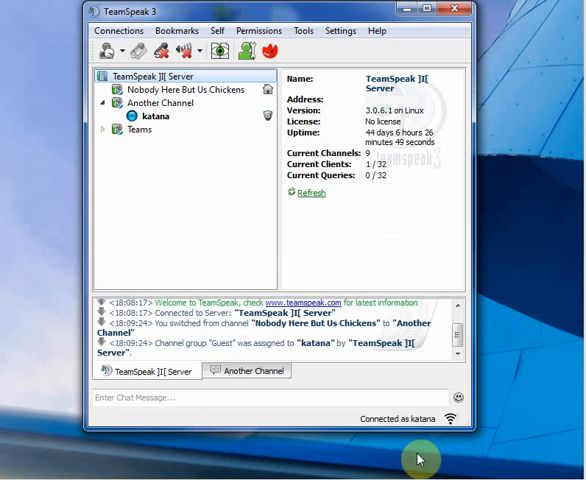